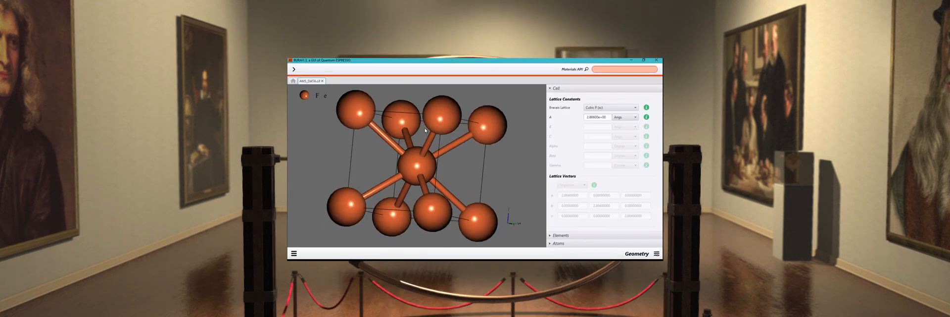
# - Rotate the BCC iron unit cell in the Geometry viewer to show another face
pyautogui.moveTo(424, 131); pyautogui.dragTo(388, 134)
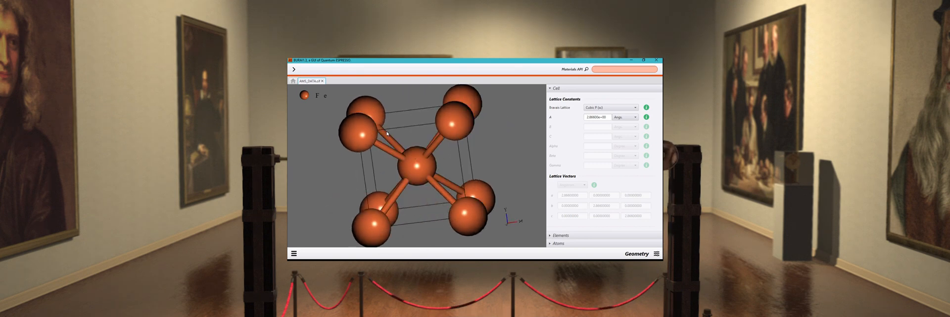